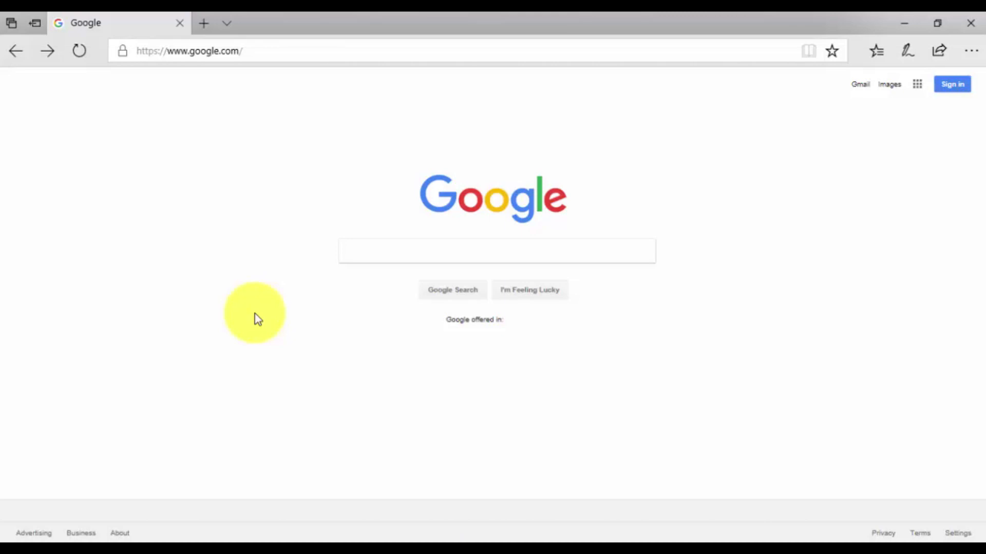
mouse_move(402, 139)
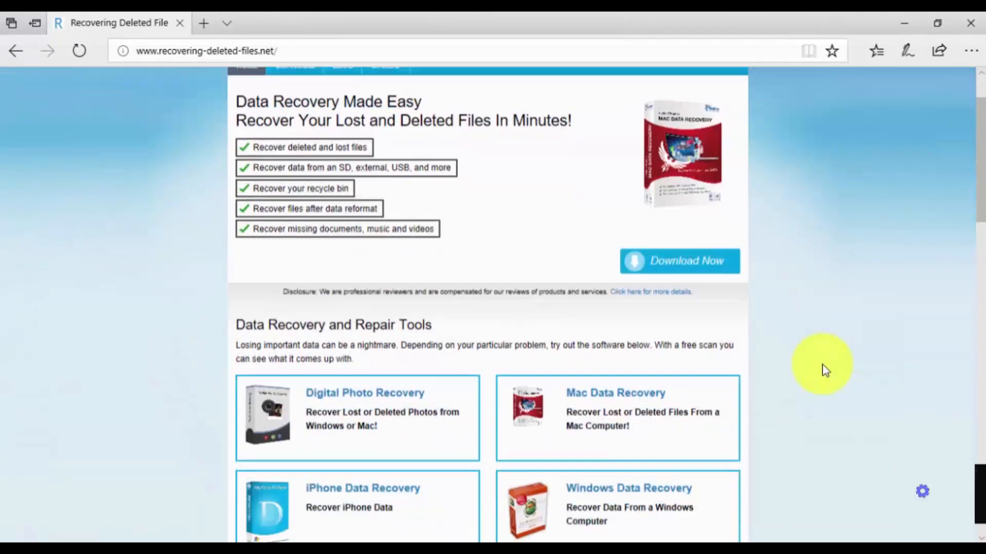
- Download the Data Recovery Pro installer from the Windows Data Recovery page, save it and run it
click(627, 488)
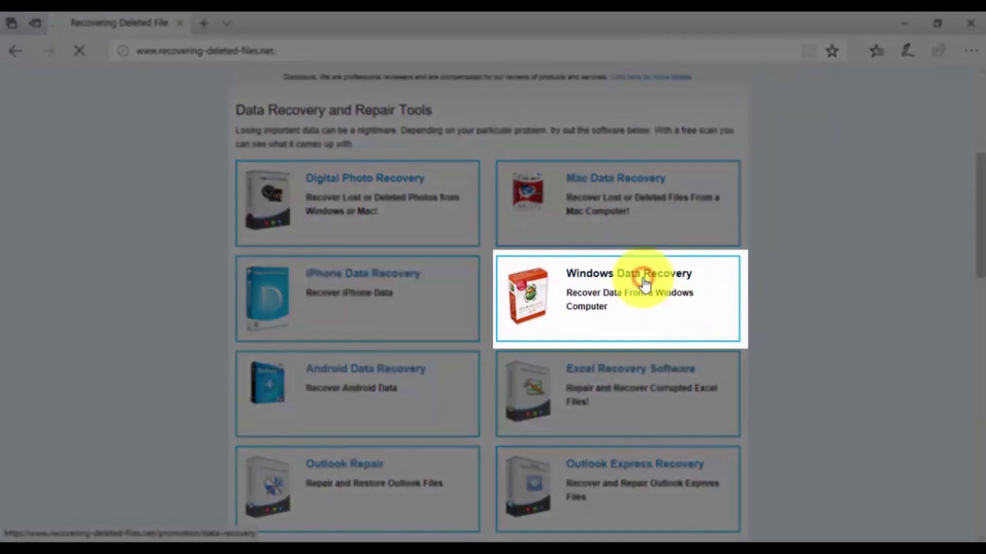
click(627, 273)
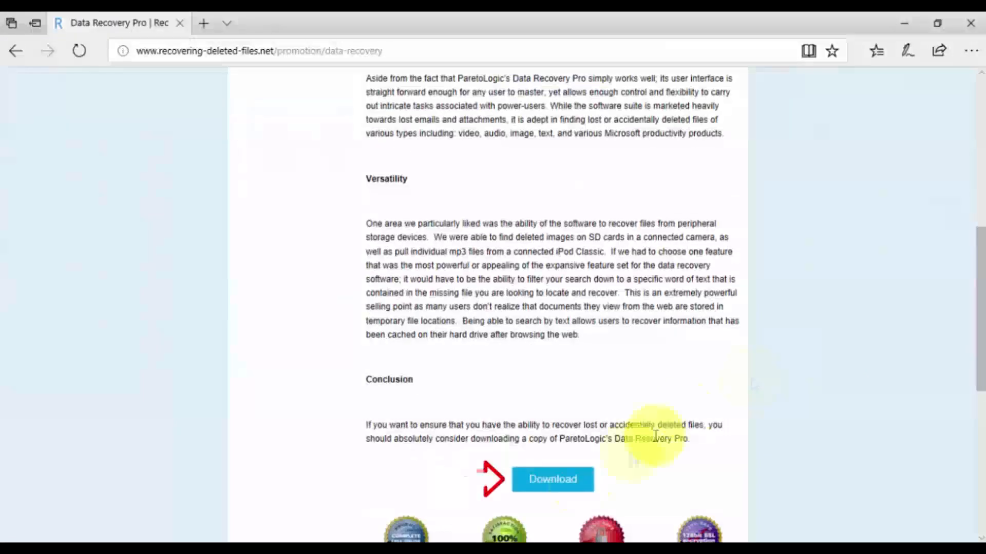
click(551, 479)
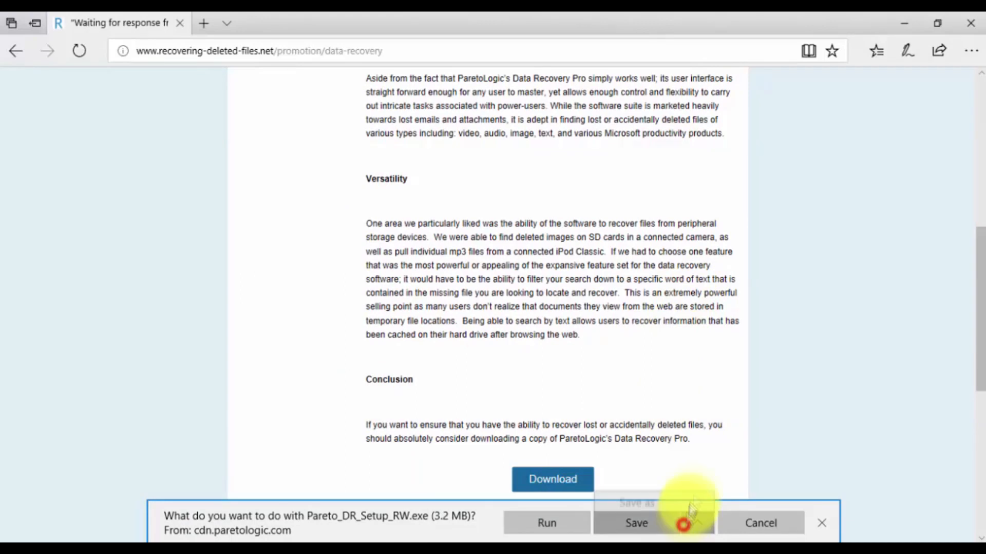
click(637, 522)
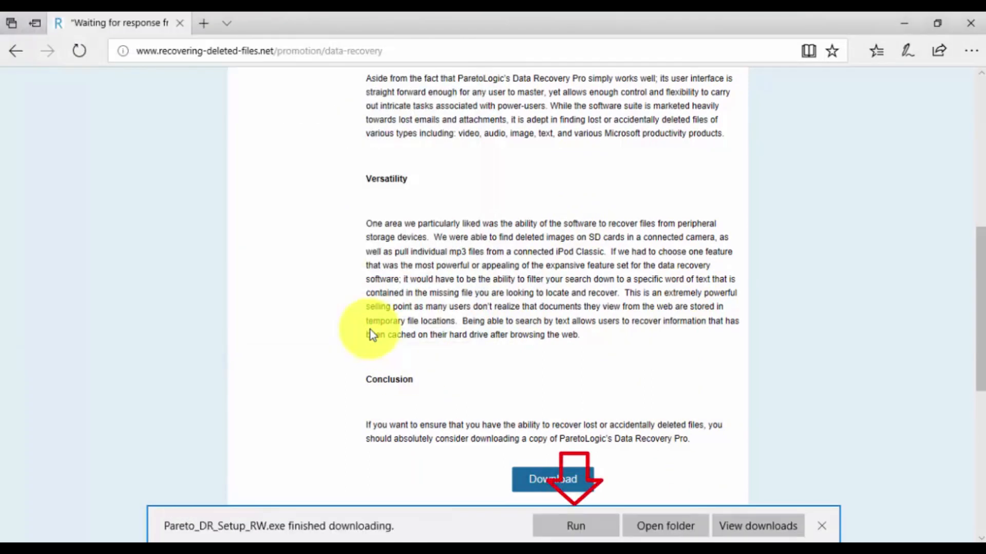
click(573, 526)
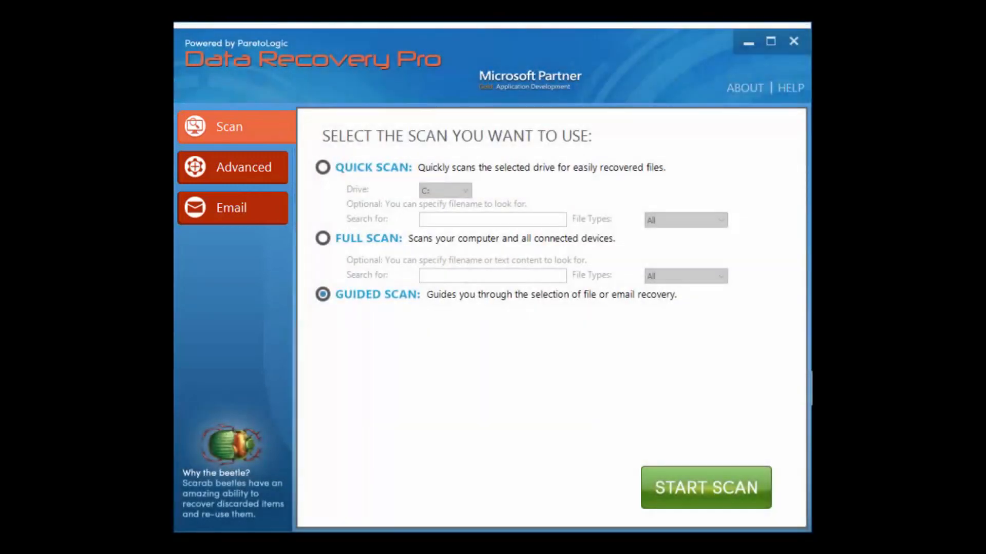
- Start a Guided Scan, review the lost-email and external-device choices, then keep hard-drive recovery on C:
click(705, 486)
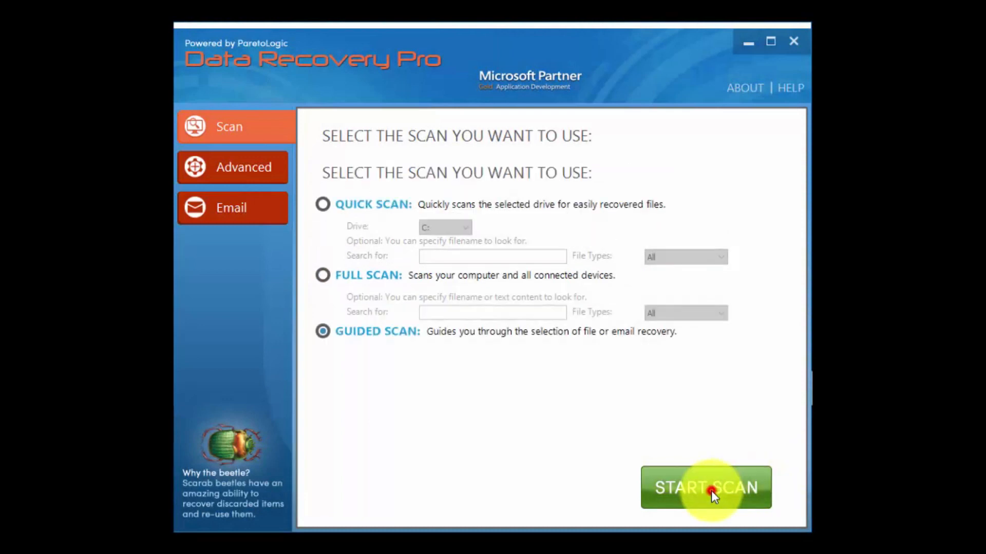
click(705, 486)
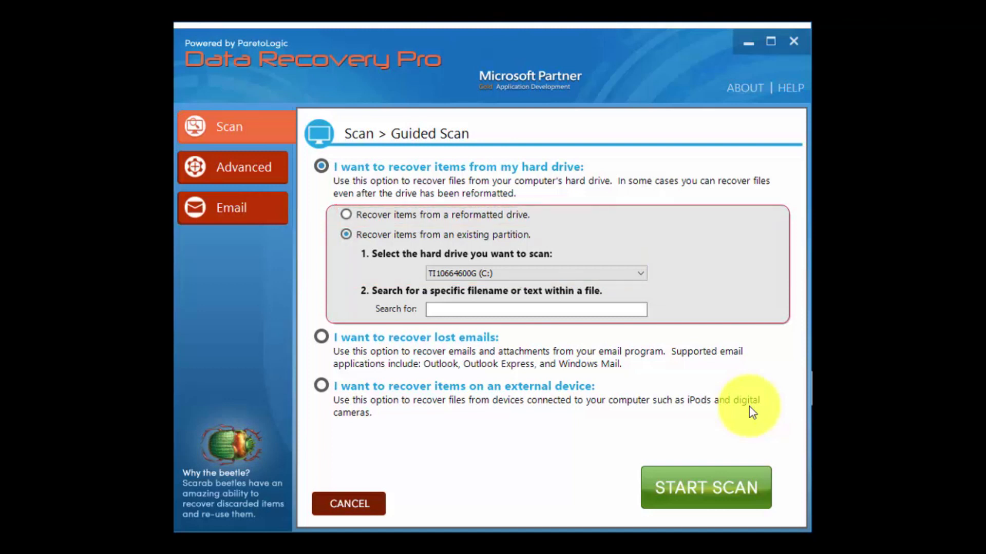
mouse_move(355, 370)
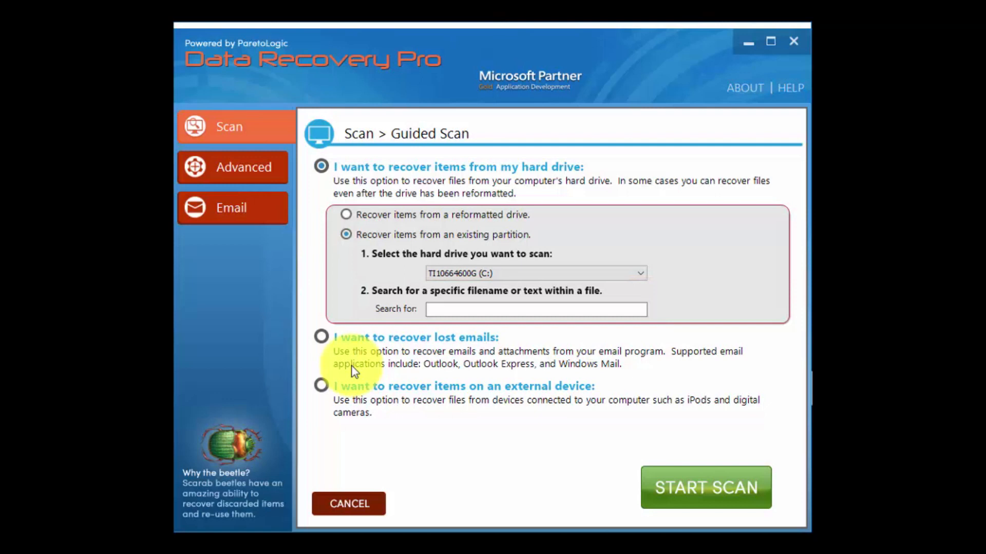
click(322, 337)
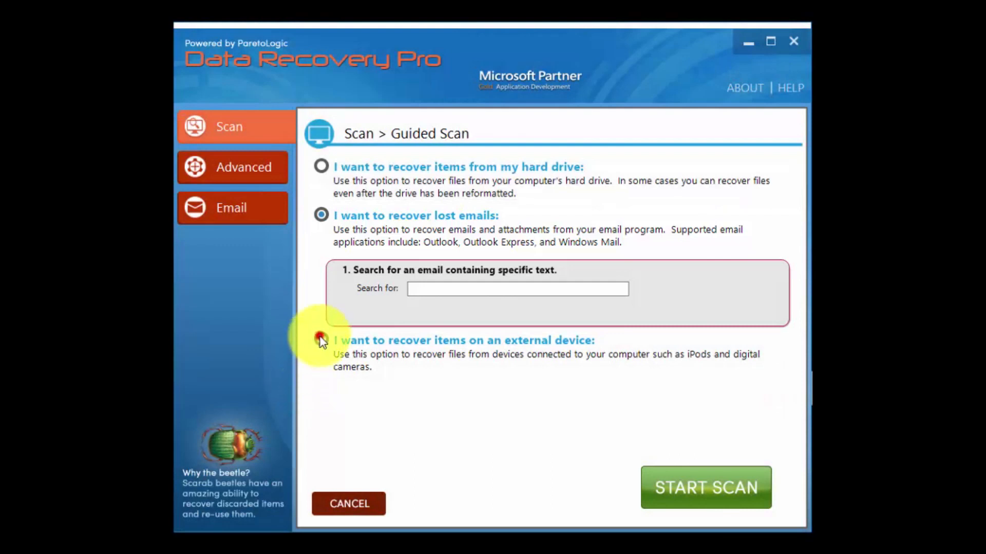
click(320, 340)
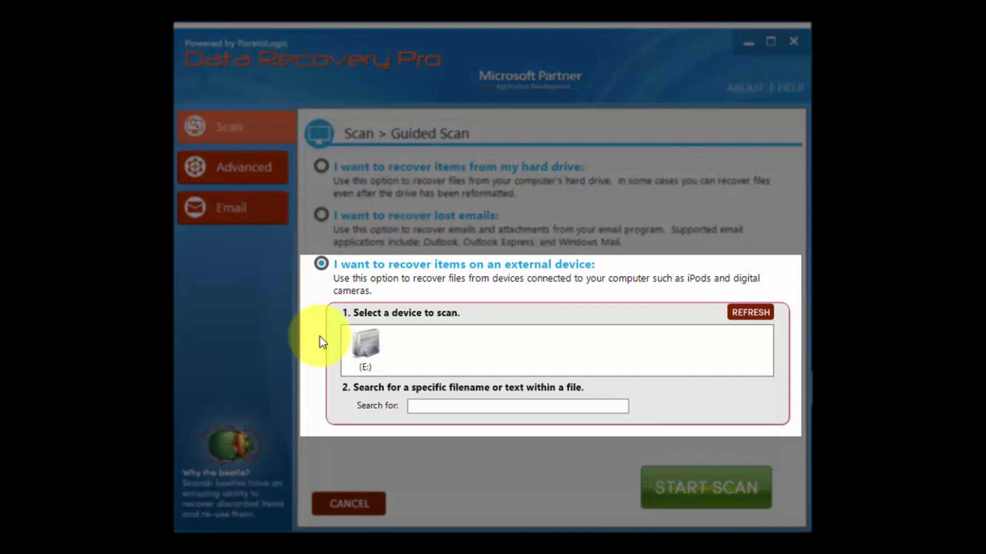
click(320, 167)
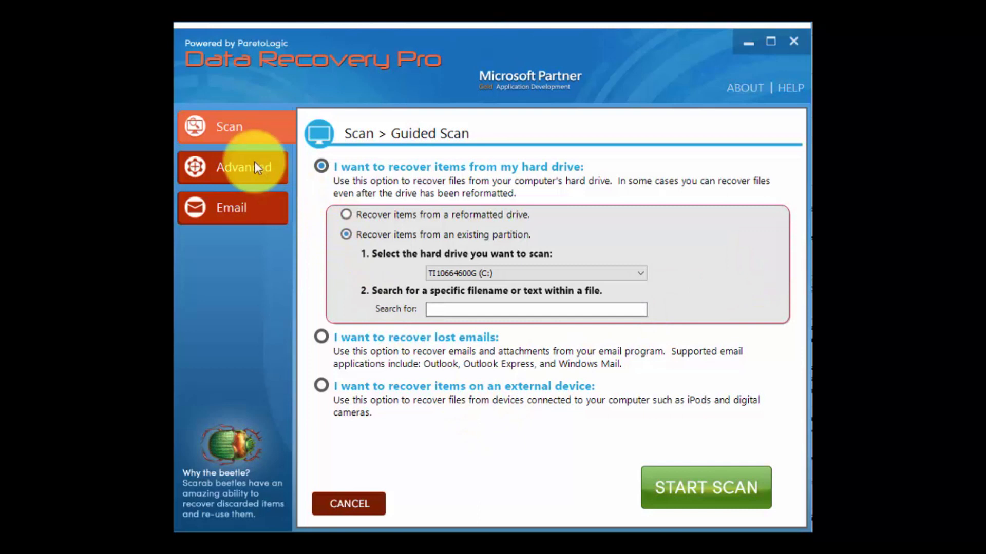
- Review the Advanced scan options, then show the Email scan settings
click(245, 166)
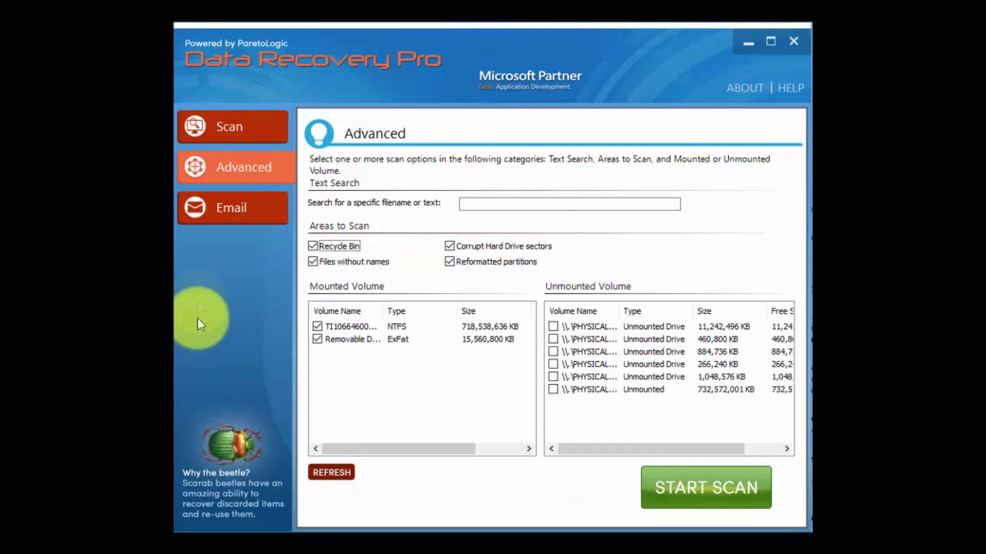
click(231, 207)
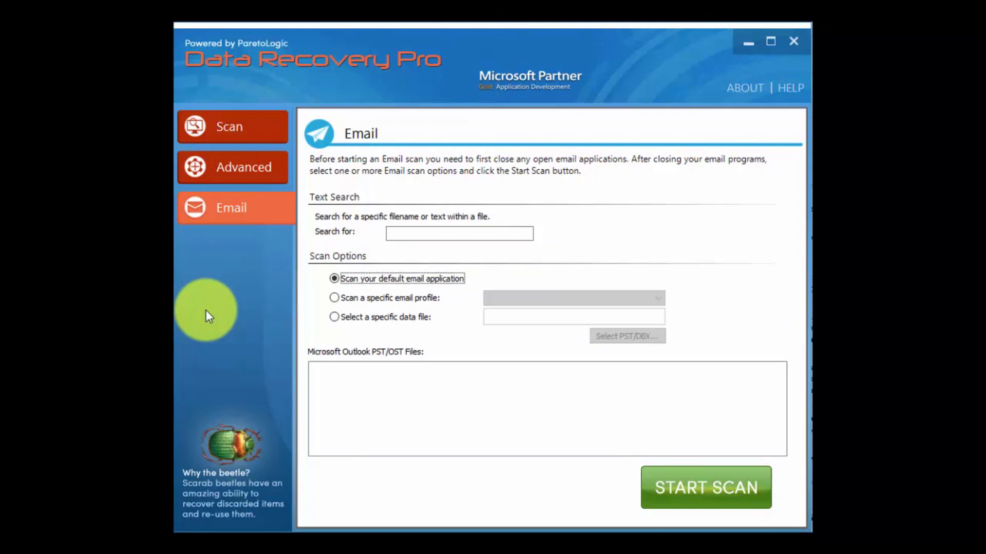
mouse_move(233, 127)
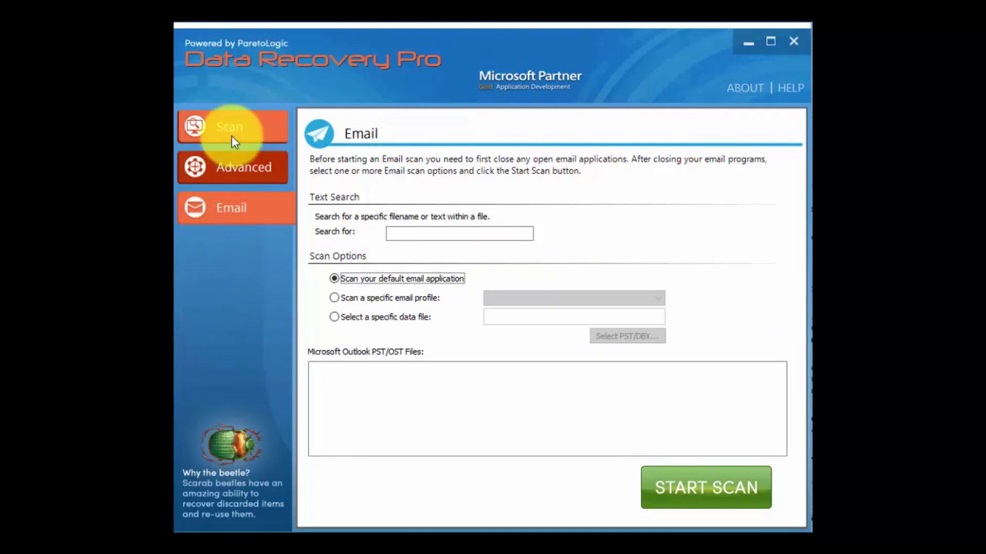
- Scan the C: drive for deleted files, finding 31,722 items
click(231, 126)
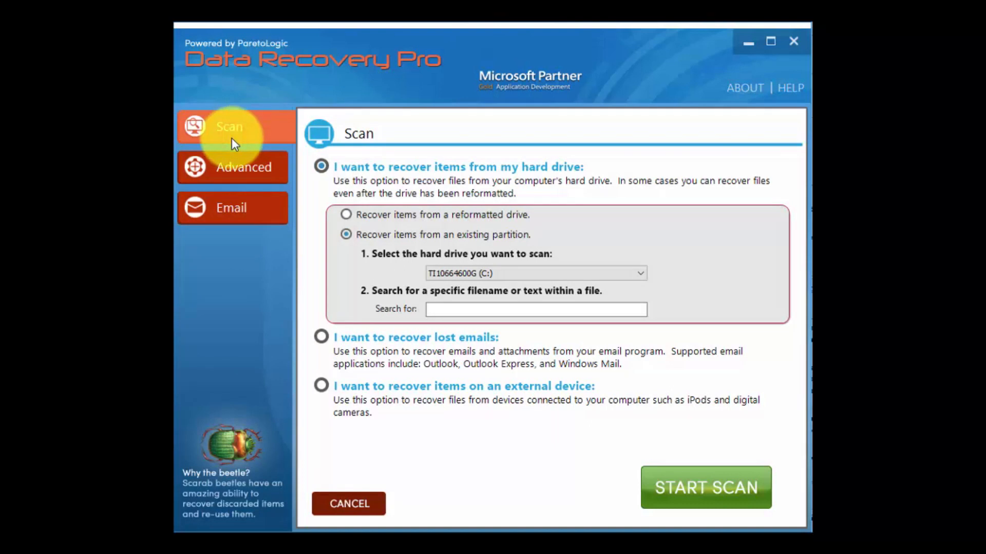
mouse_move(495, 400)
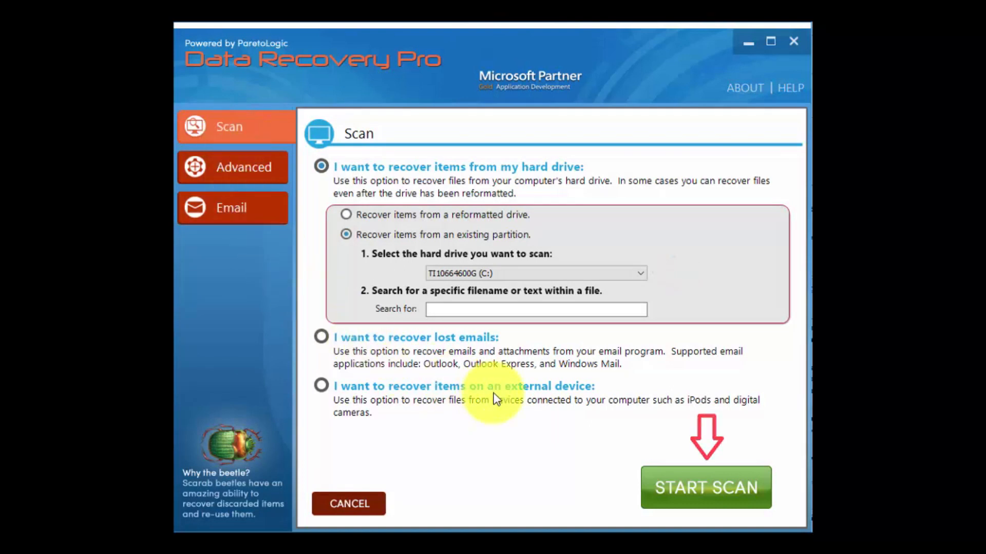
click(706, 487)
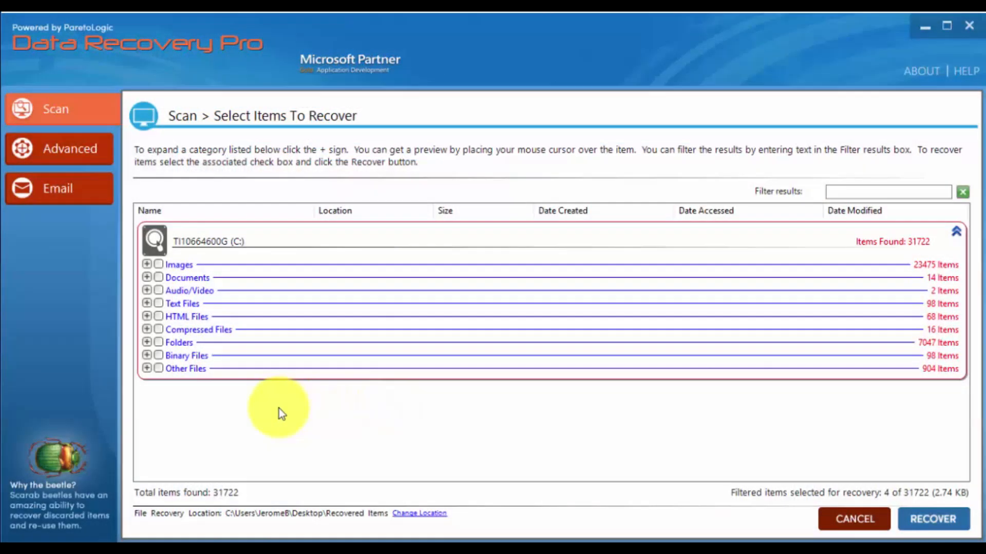
mouse_move(176, 390)
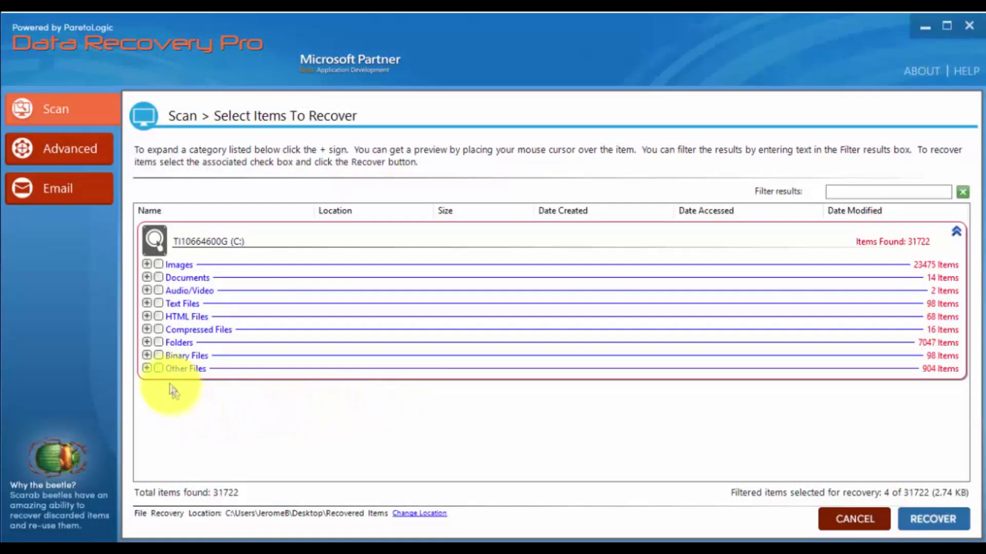
- Expand Audio/Video, mark the deleted .flv video and recover it
click(147, 290)
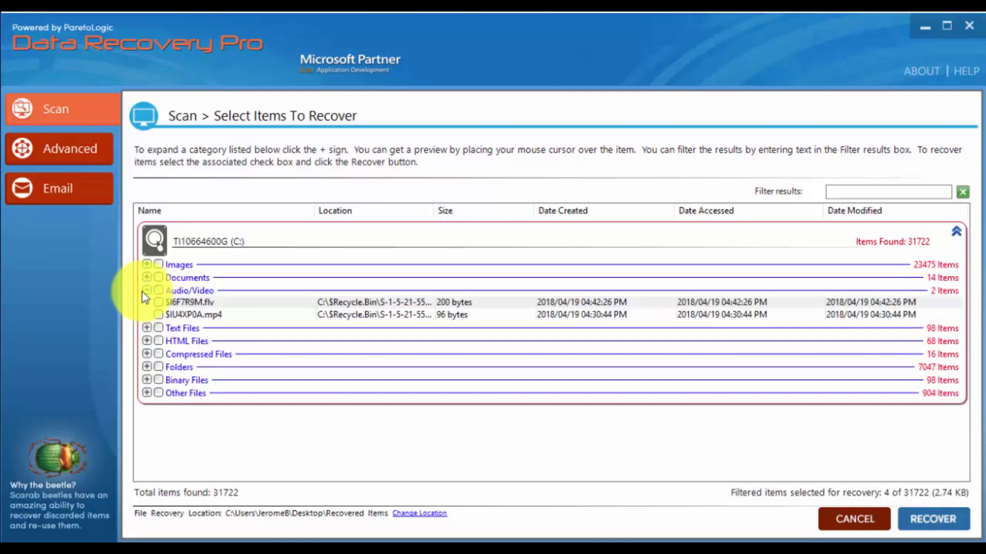
click(158, 302)
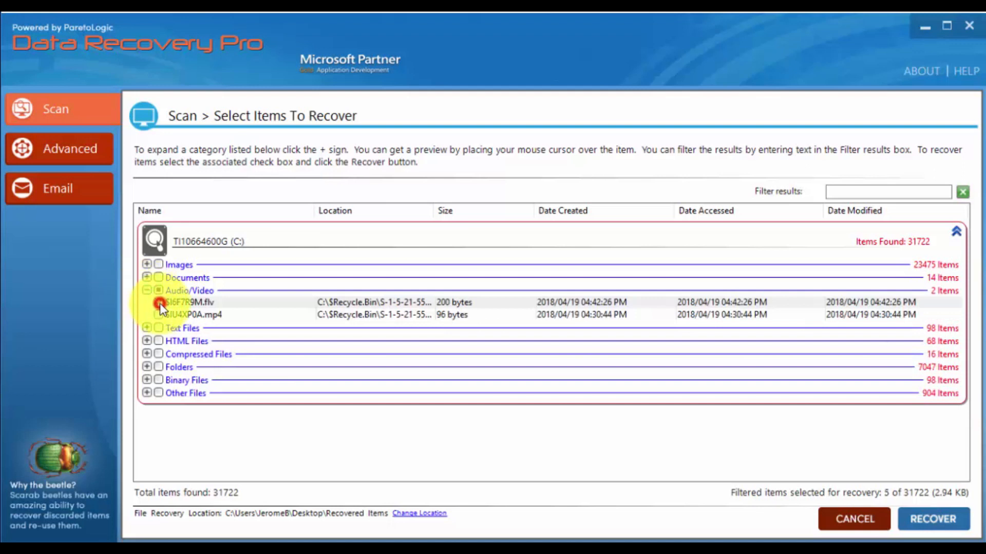
click(158, 301)
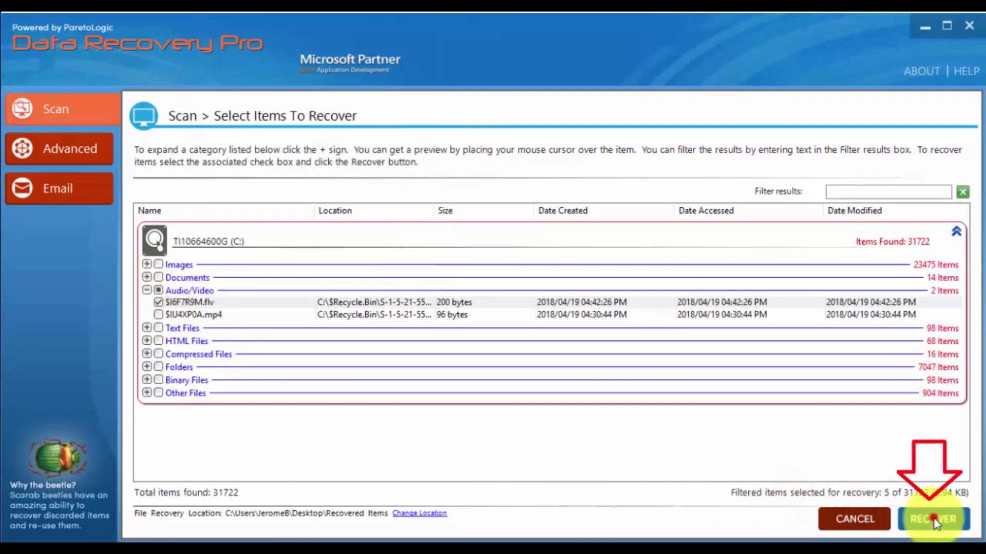
click(933, 519)
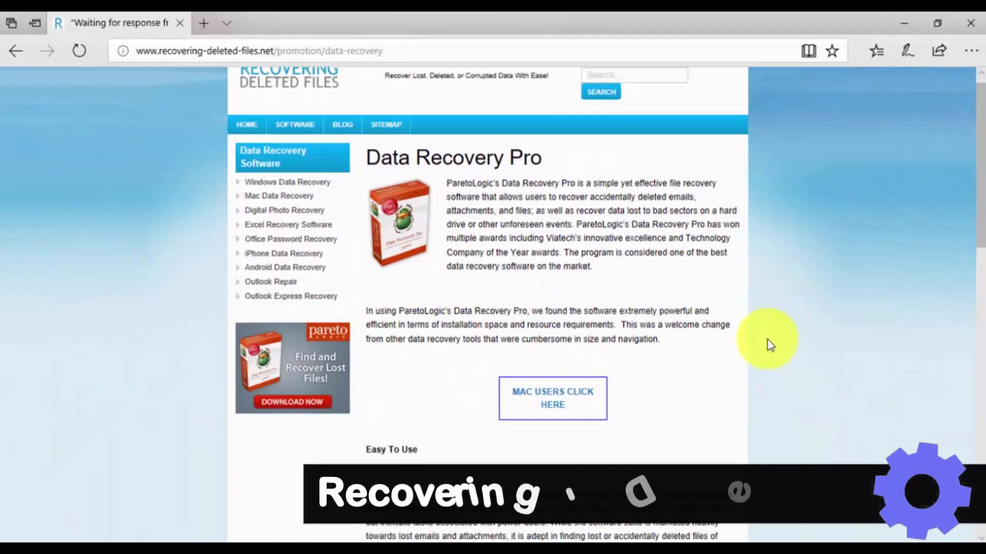
scroll(down, 3)
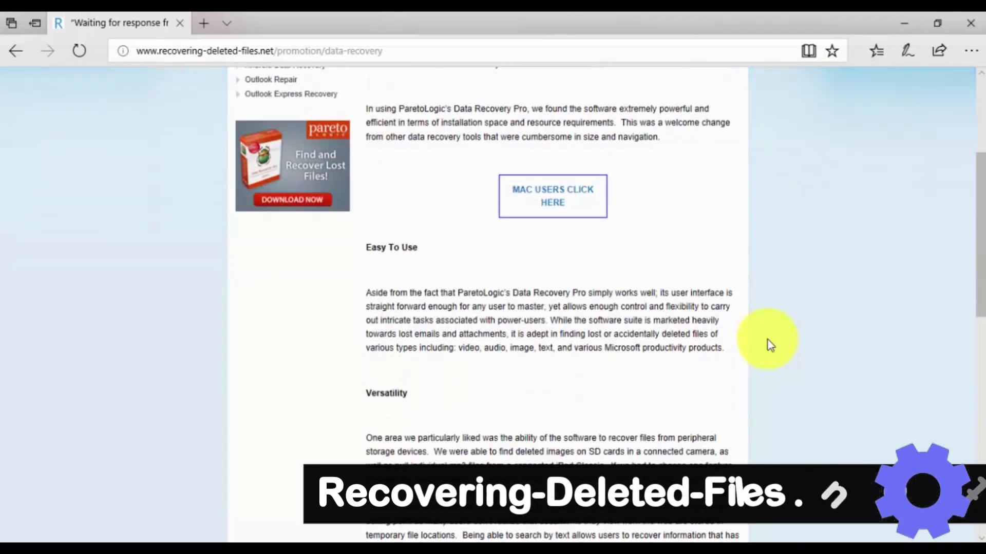
scroll(down, 3)
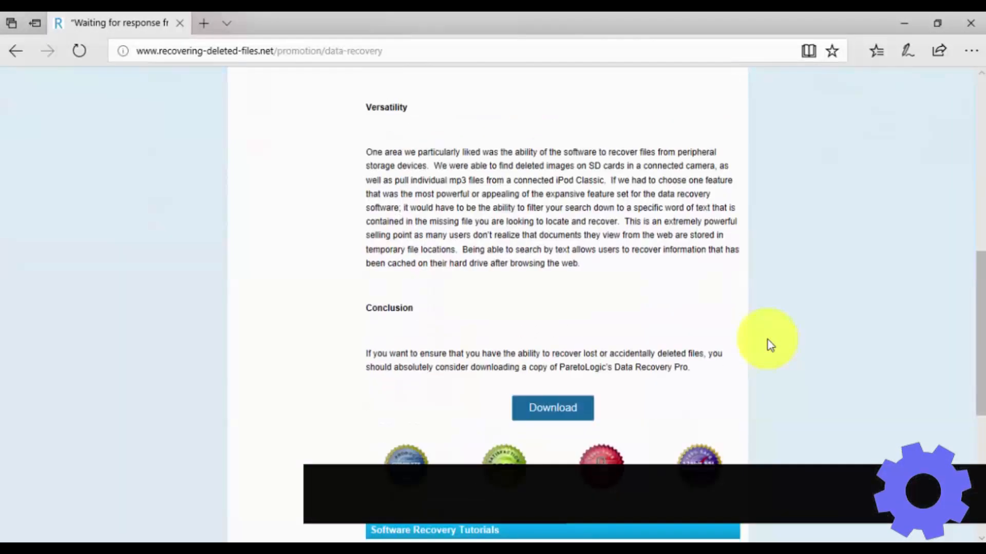
scroll(down, 3)
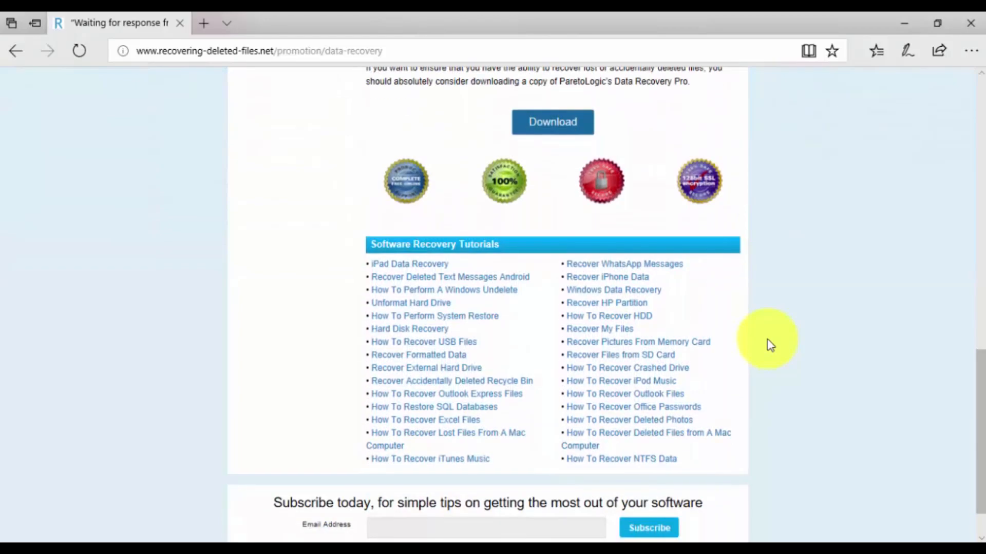
scroll(up, 3)
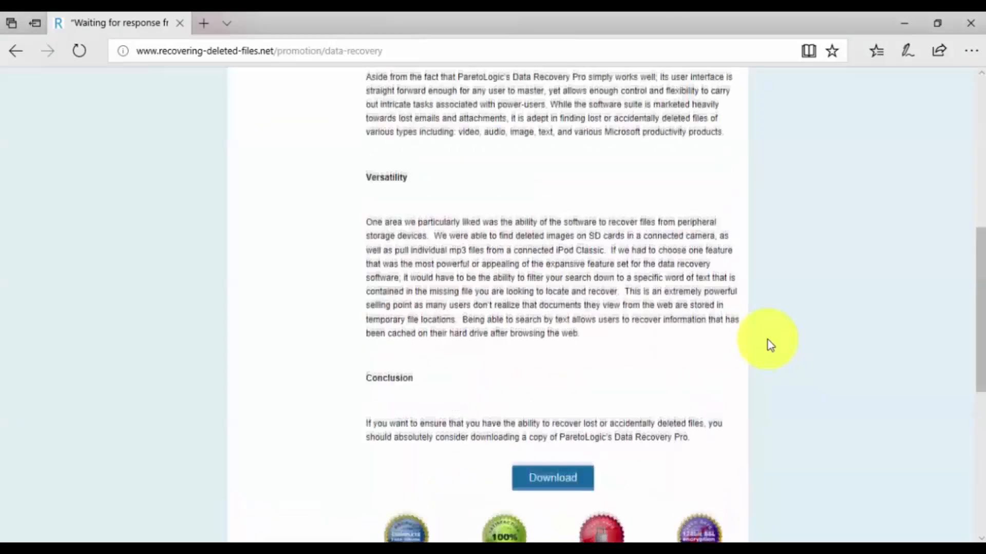
scroll(up, 3)
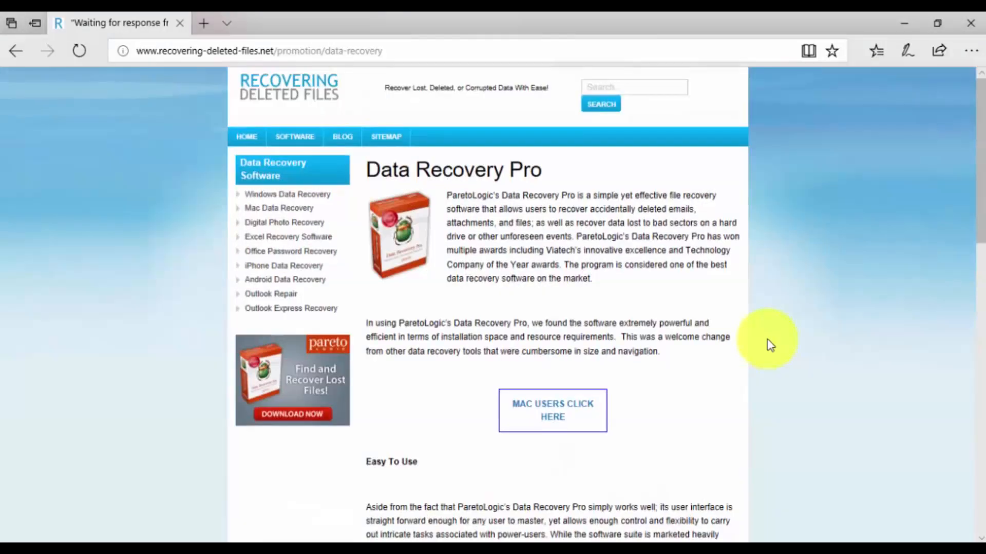